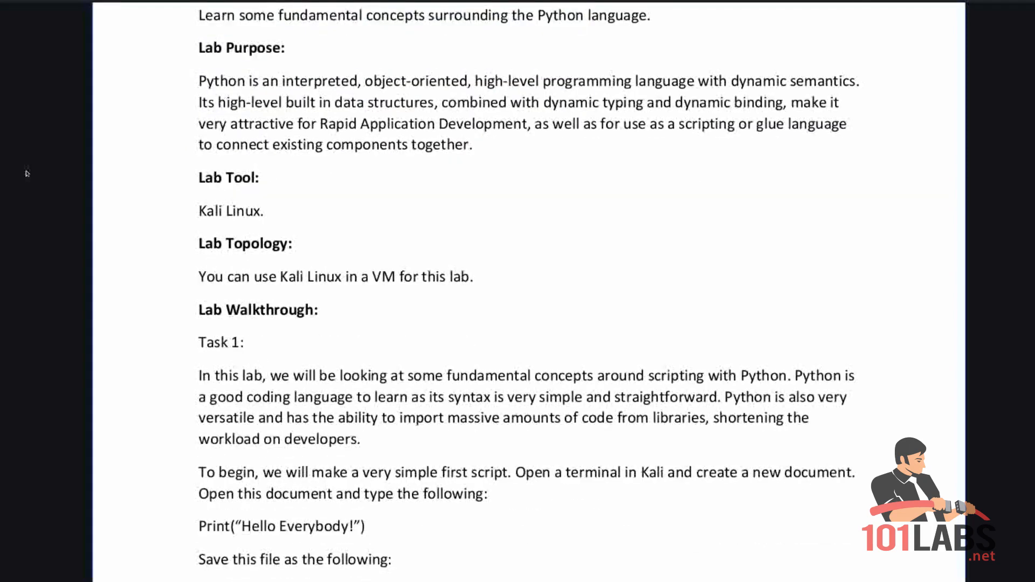
In the terminal, make script.sh executable with chmod +x and run python3 script.py.
{"action": "scroll", "scroll_direction": "down", "scroll_amount": 3}
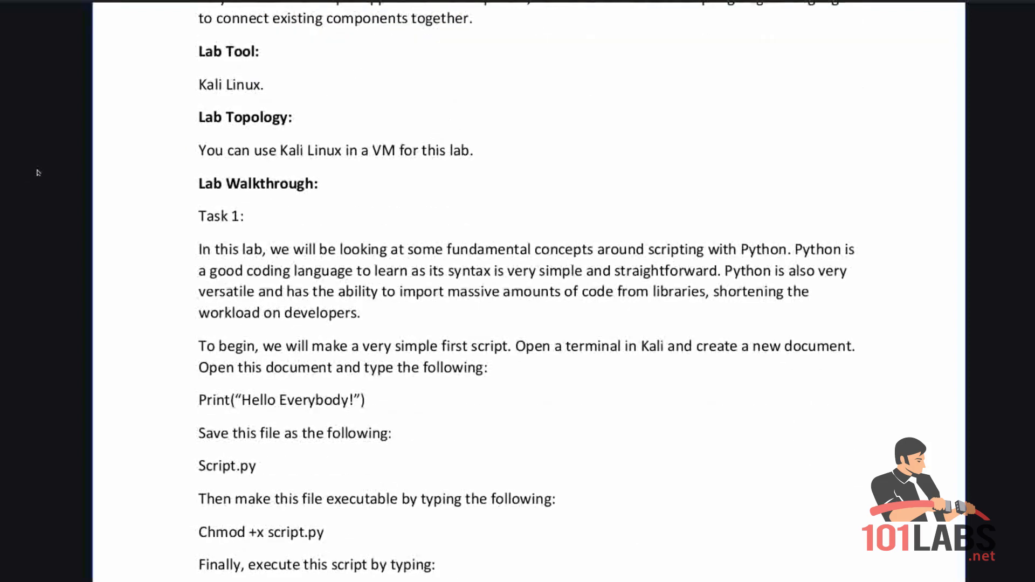
{"action": "scroll", "scroll_direction": "down", "scroll_amount": 3}
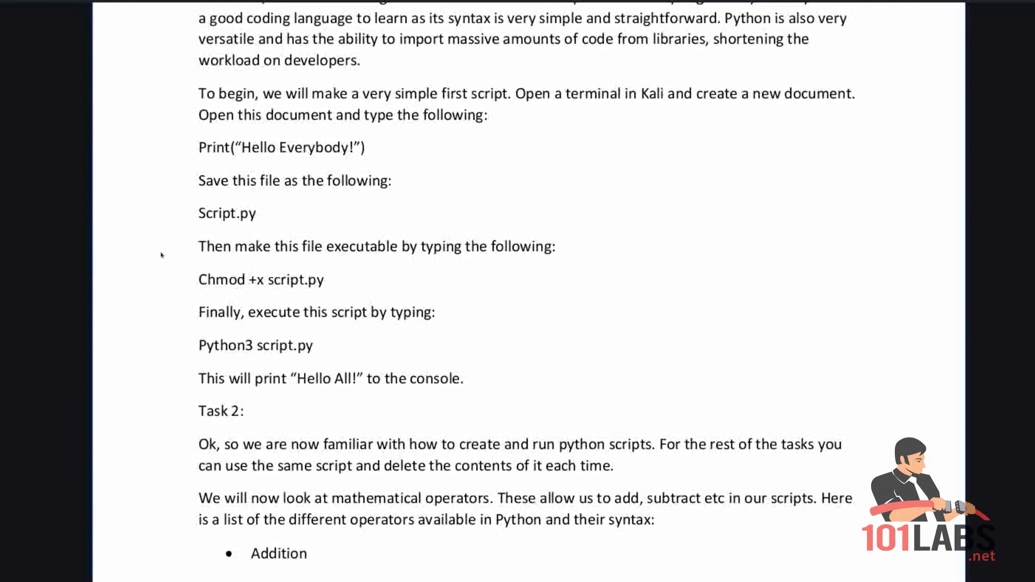
{"action": "mouse_move", "coordinate": [153, 298]}
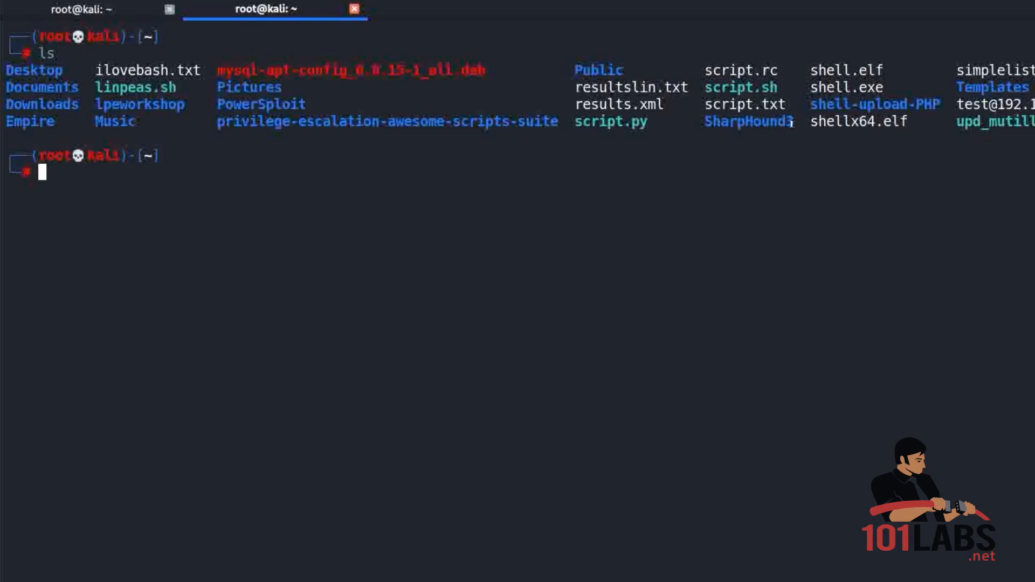
{"action": "double_click", "coordinate": [609, 121]}
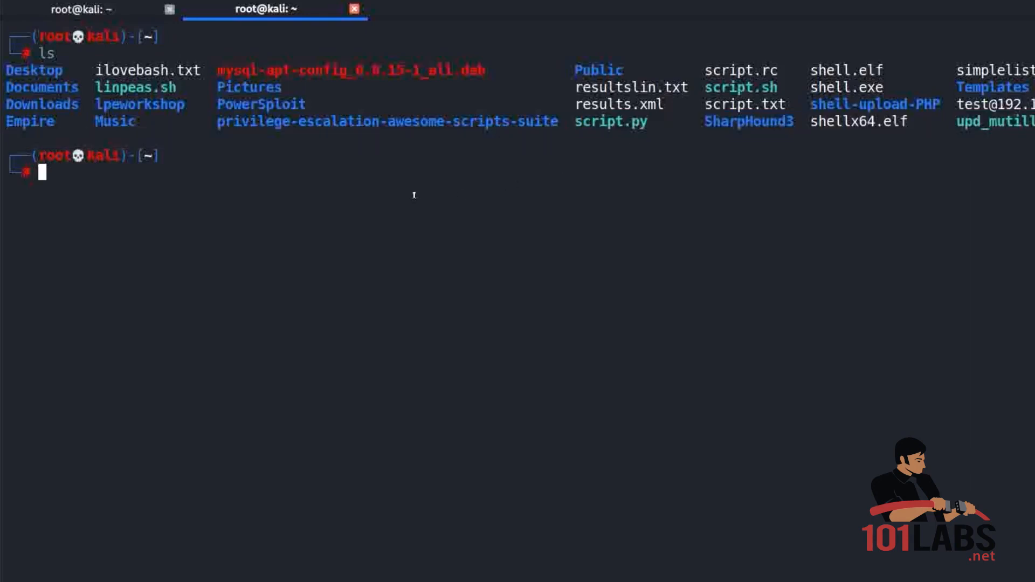
{"action": "type", "text": "chmod +x script.sh"}
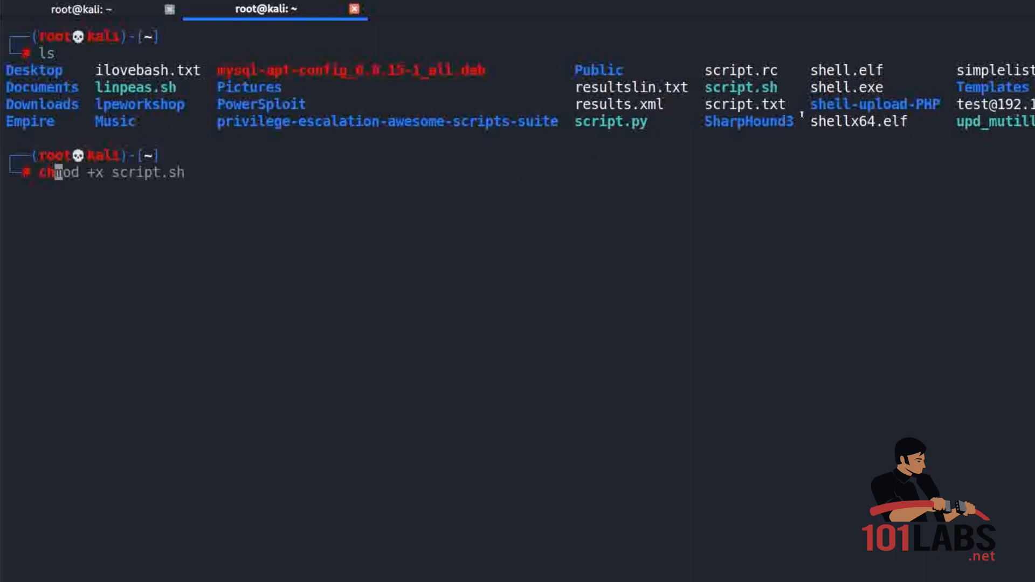
{"action": "double_click", "coordinate": [612, 121]}
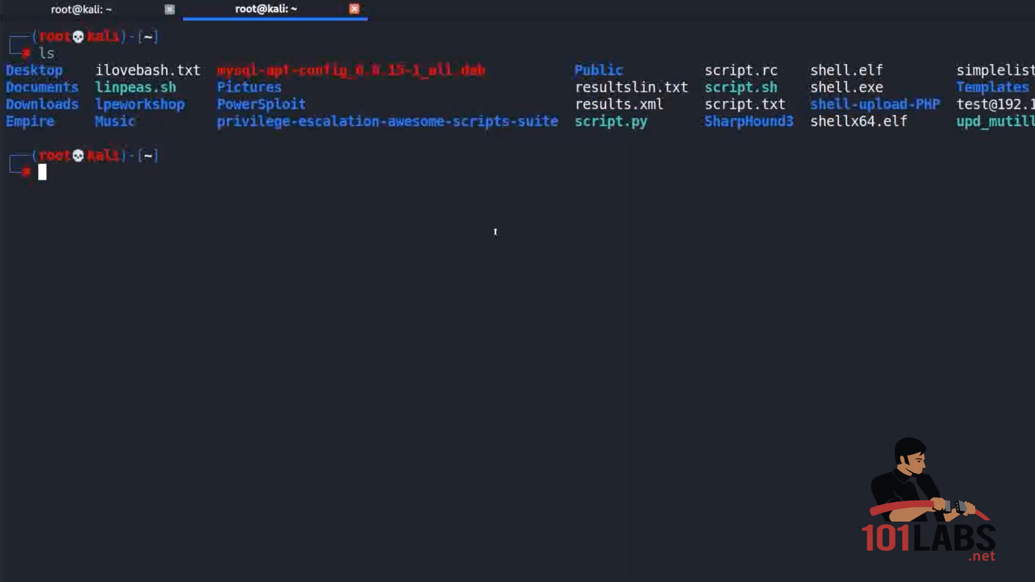
{"action": "type", "text": "python3 script.py"}
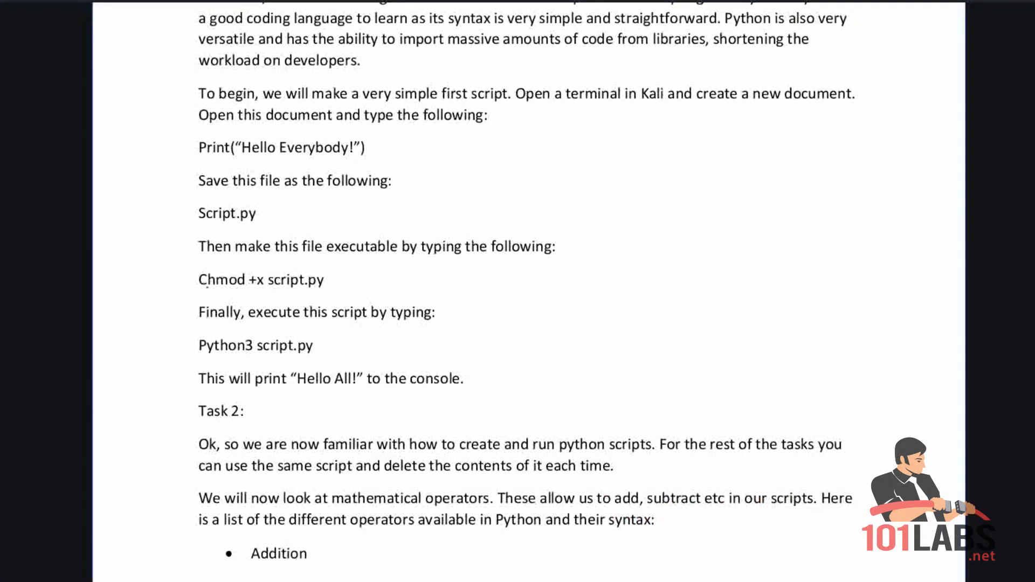
Scroll the lab guide's operators section, highlighting the Modulus, Exponent and Floor Division entries.
{"action": "scroll", "scroll_direction": "down", "scroll_amount": 3}
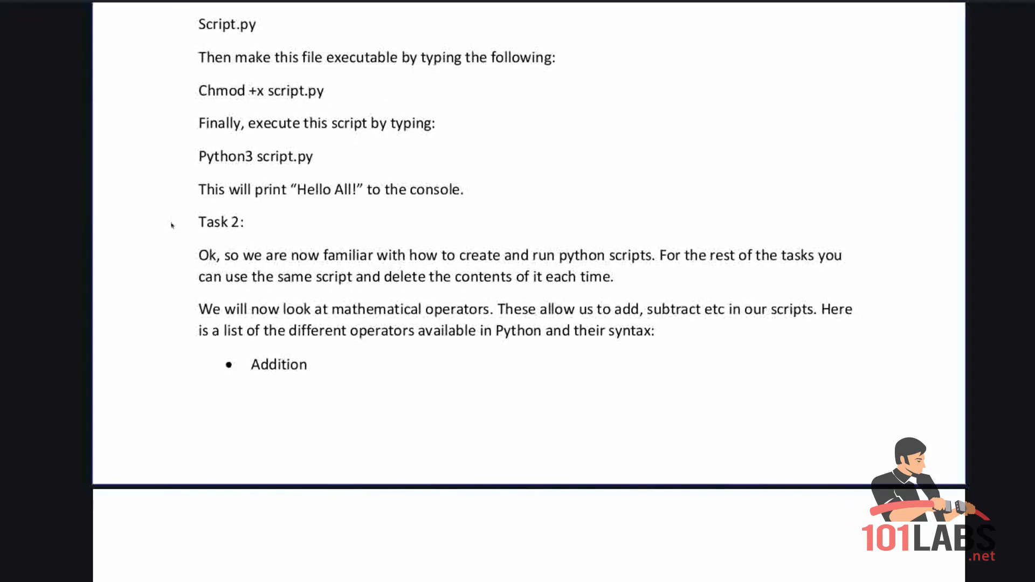
{"action": "mouse_move", "coordinate": [95, 330]}
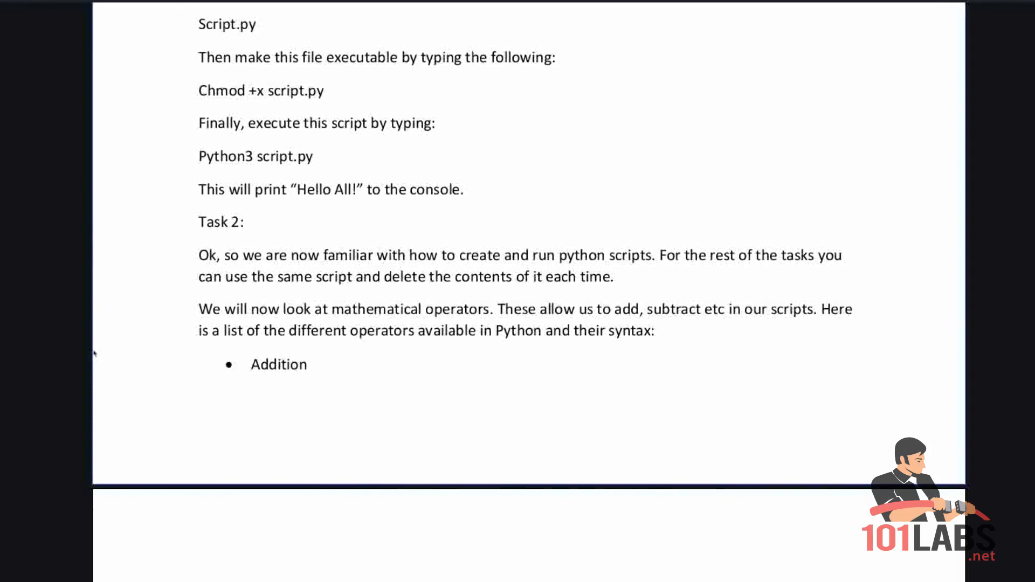
{"action": "scroll", "scroll_direction": "down", "scroll_amount": 3}
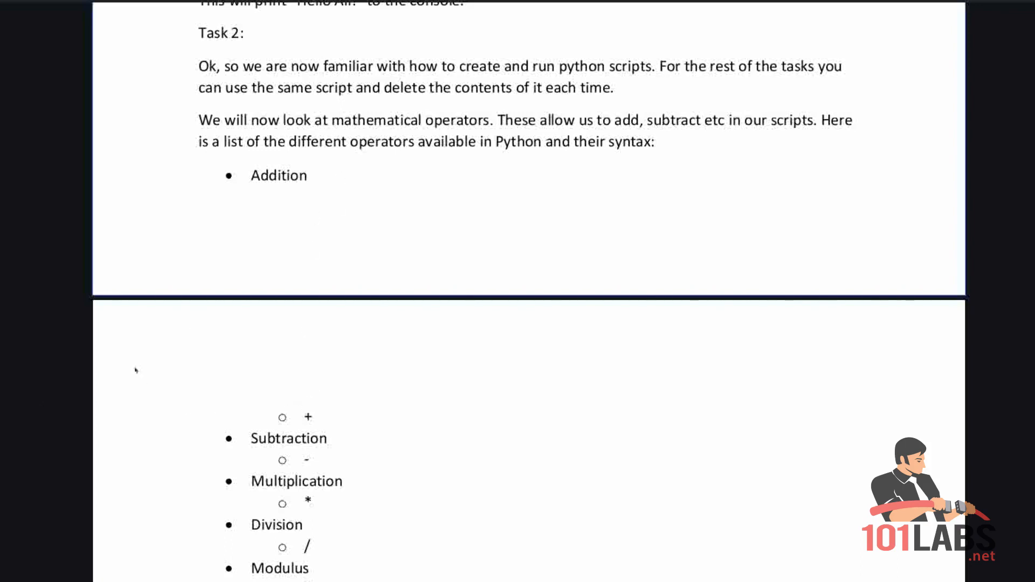
{"action": "mouse_move", "coordinate": [19, 369]}
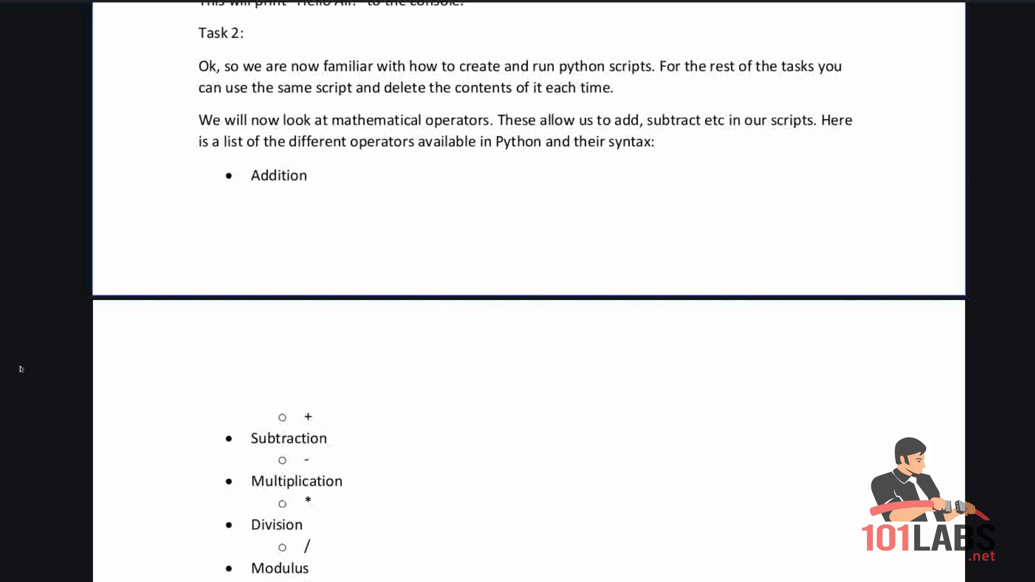
{"action": "scroll", "scroll_direction": "down", "scroll_amount": 3}
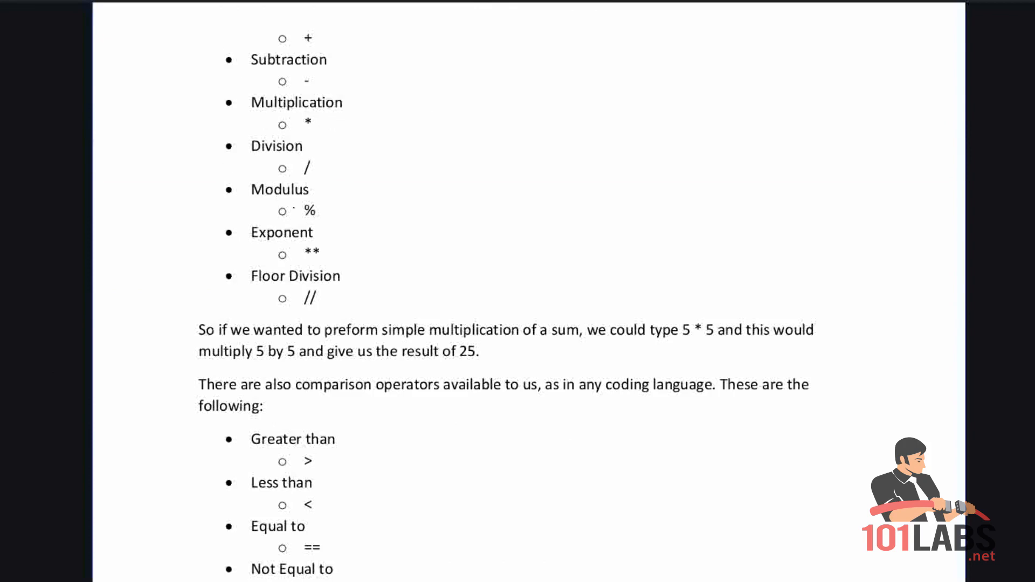
{"action": "double_click", "coordinate": [311, 253]}
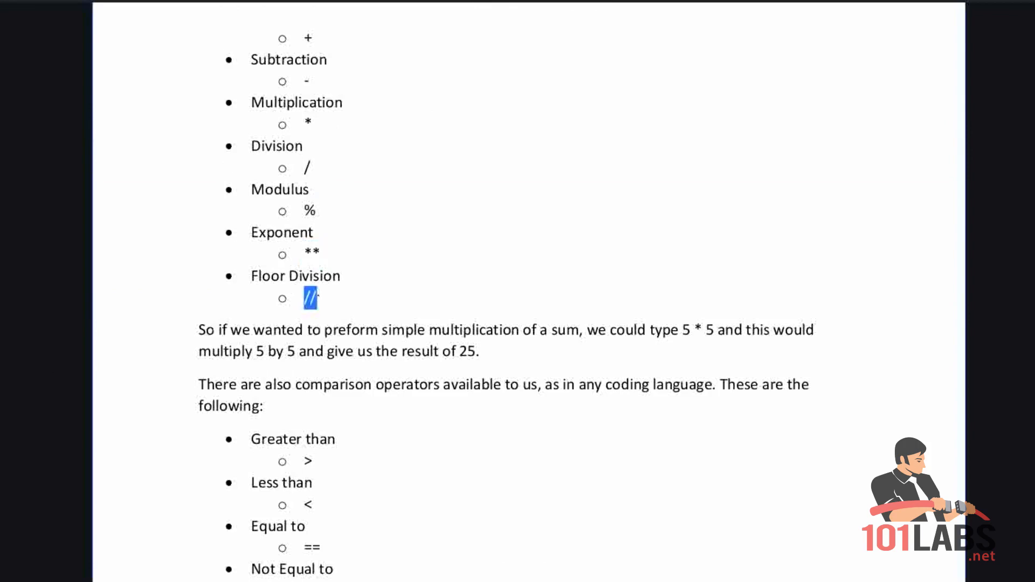
{"action": "left_click_drag", "start_coordinate": [250, 190], "coordinate": [339, 276]}
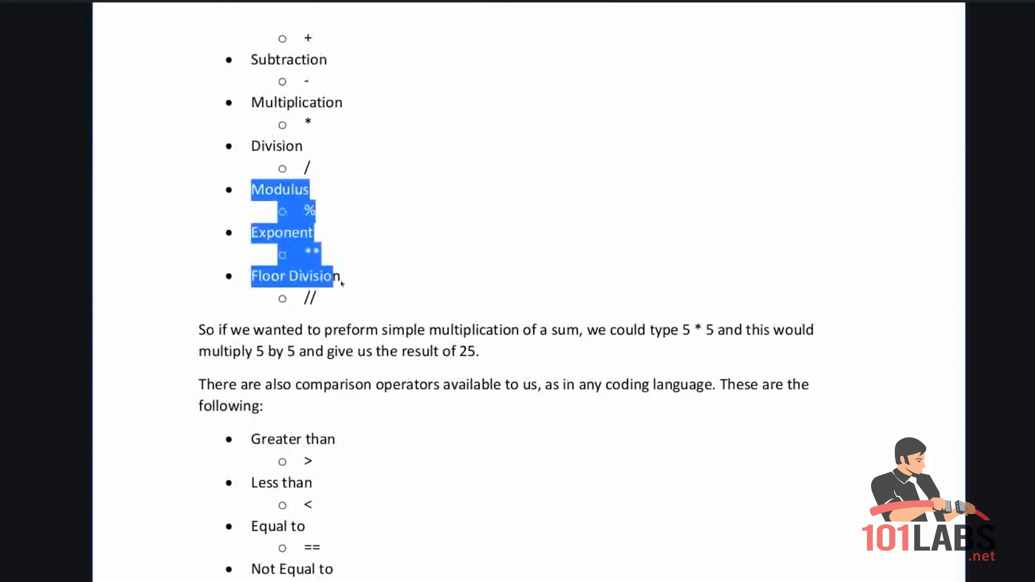
{"action": "left_click", "coordinate": [17, 410]}
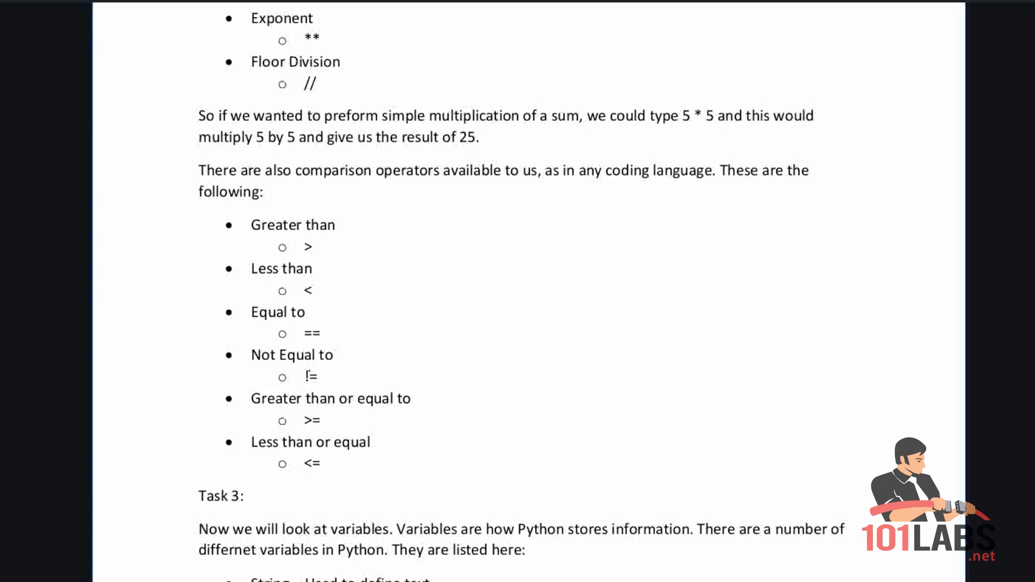
{"action": "double_click", "coordinate": [313, 420]}
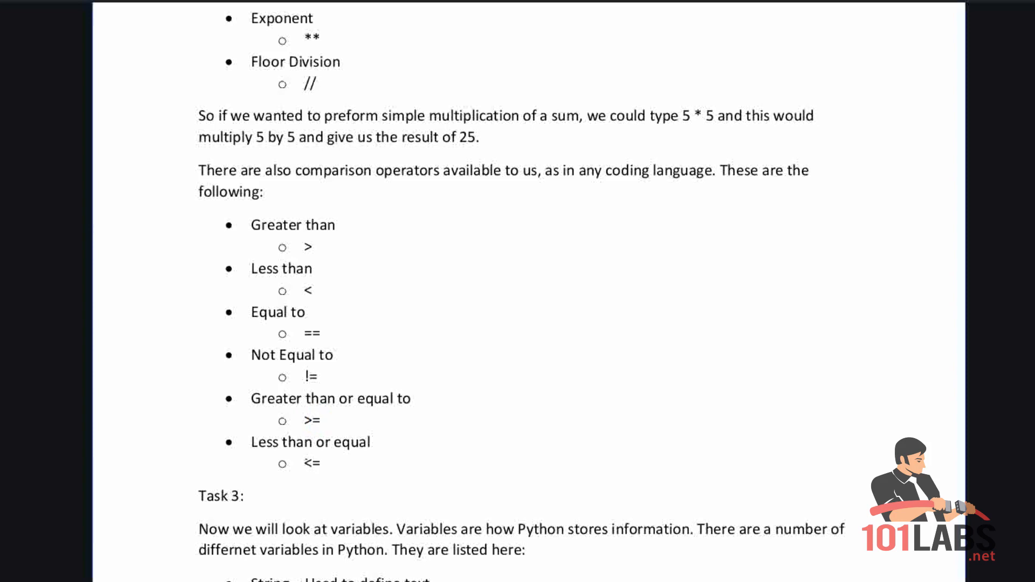
{"action": "scroll", "scroll_direction": "down", "scroll_amount": 3}
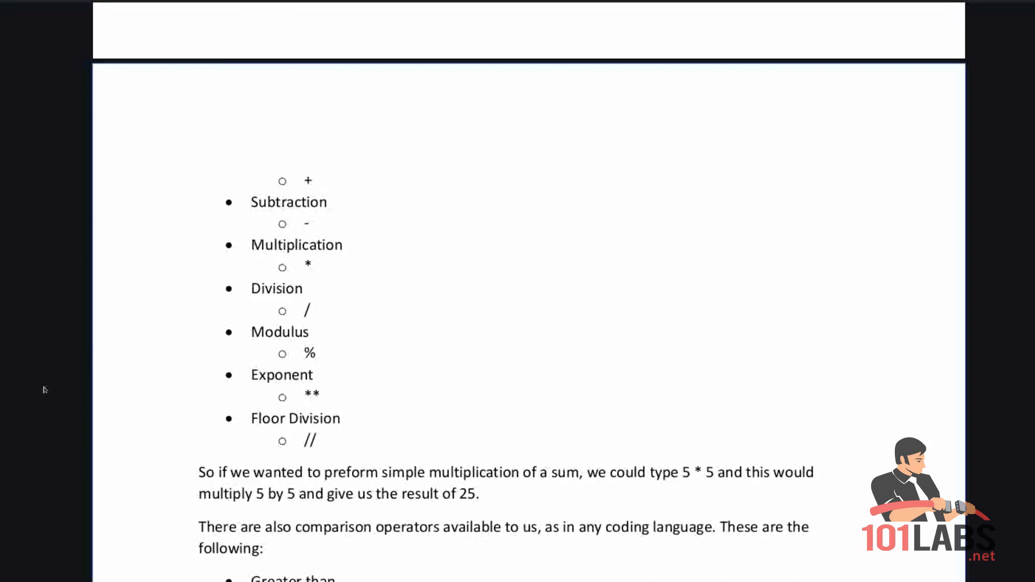
Delete the old Hello print line and write Number = 5 as the new script line.
{"action": "scroll", "scroll_direction": "down", "scroll_amount": 3}
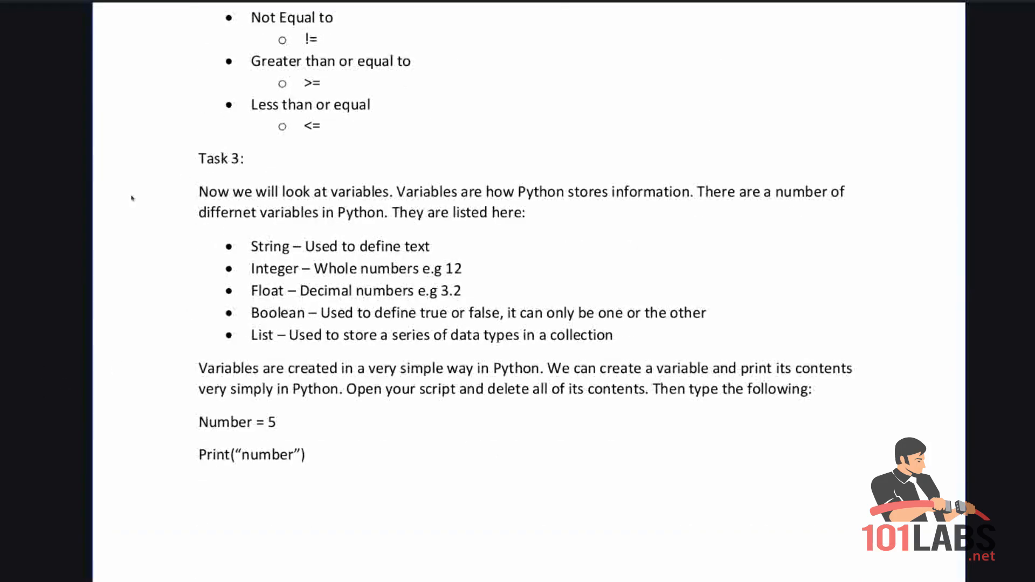
{"action": "mouse_move", "coordinate": [124, 551]}
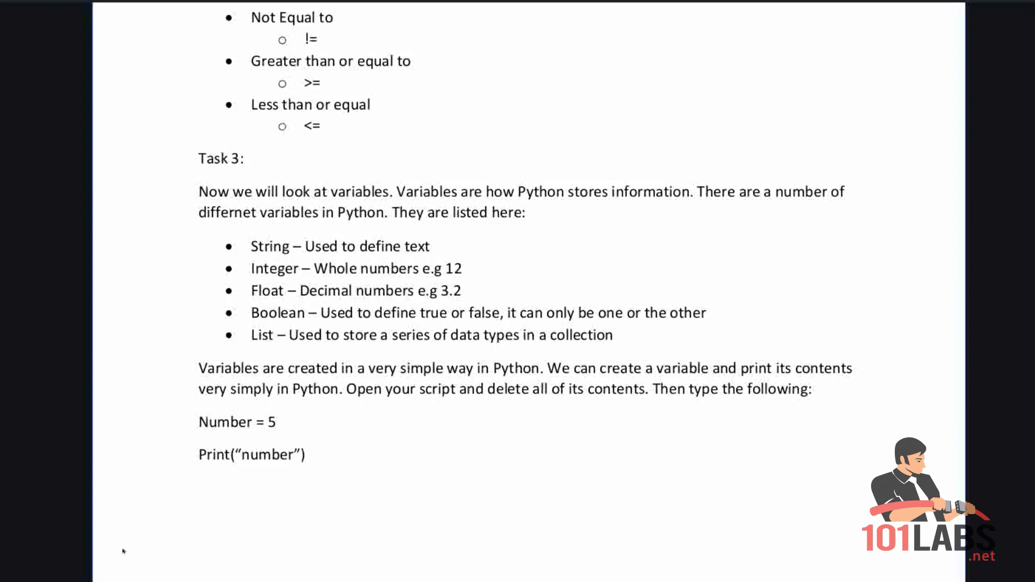
{"action": "scroll", "scroll_direction": "down", "scroll_amount": 3}
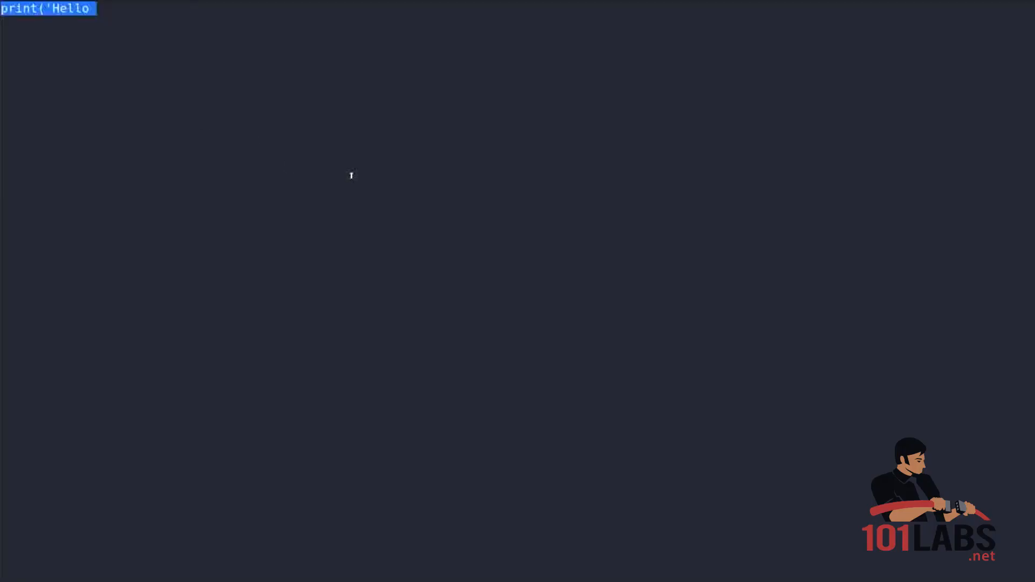
{"action": "key", "text": "Delete"}
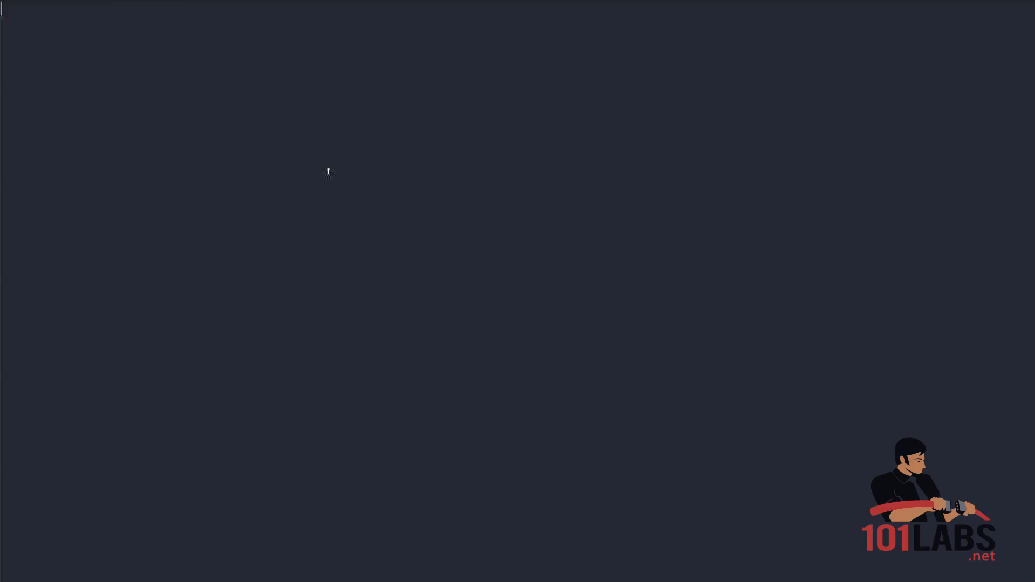
{"action": "type", "text": "Number = 5"}
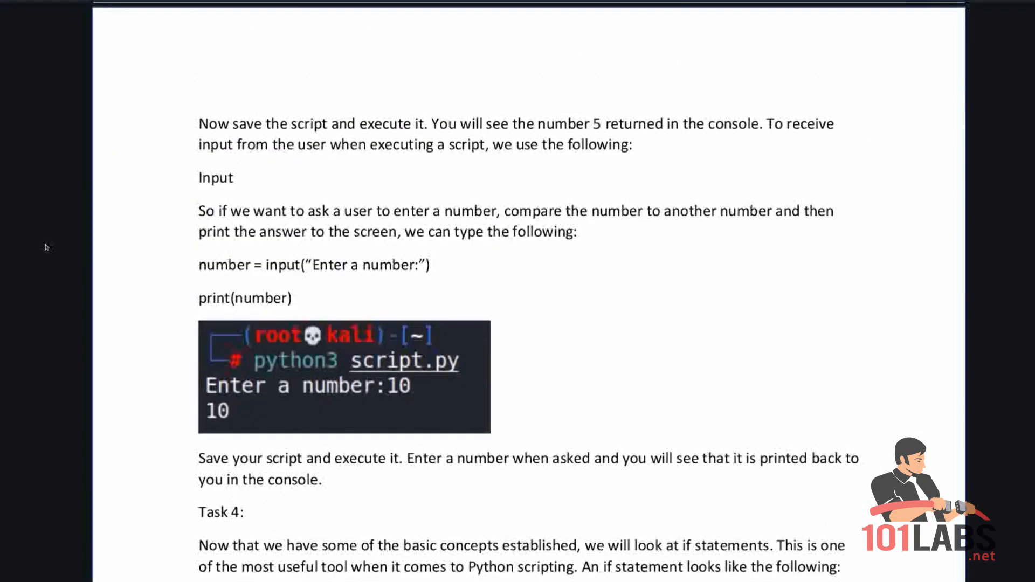
{"action": "mouse_move", "coordinate": [45, 247]}
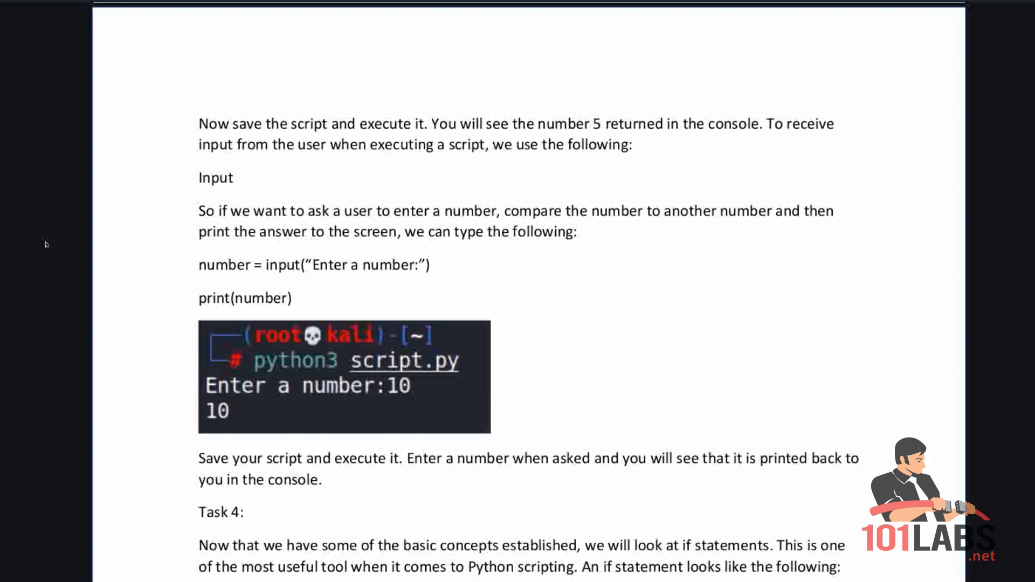
Highlight the input() example lines in the lab guide's Input section.
{"action": "left_click_drag", "start_coordinate": [199, 265], "coordinate": [296, 299]}
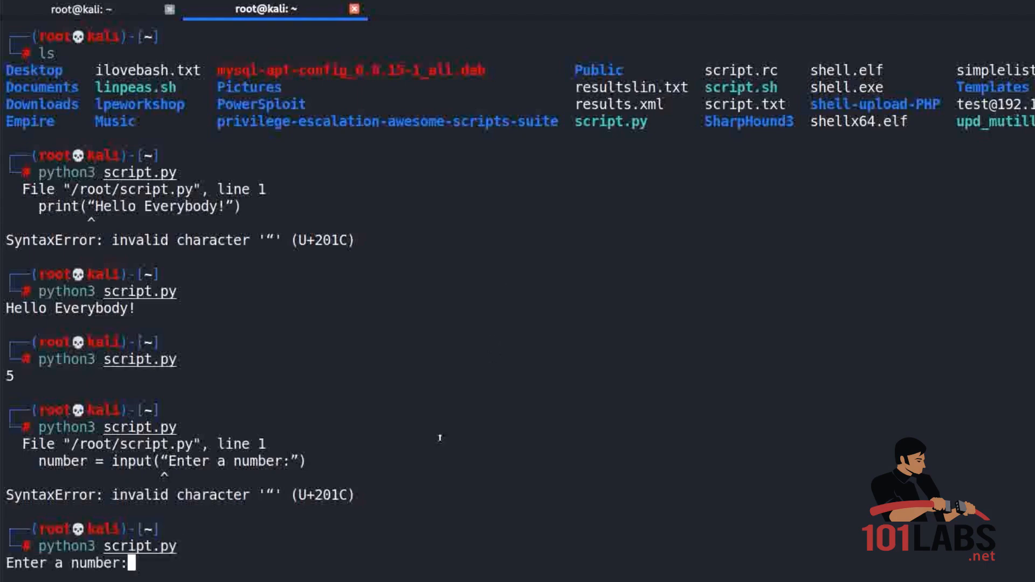
Answer the script's number prompt with 15 so it prints the value back.
{"action": "type", "text": "`15"}
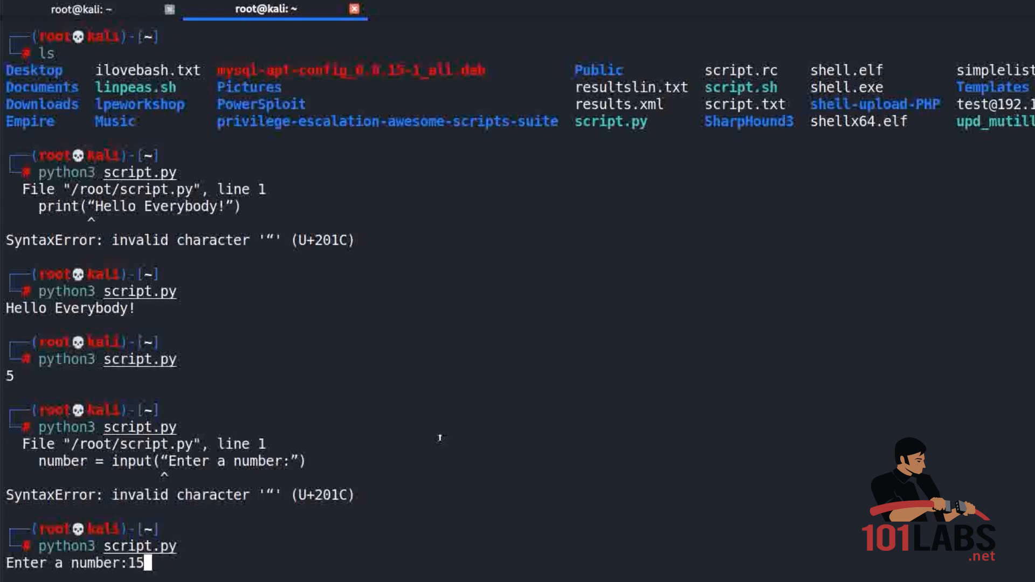
{"action": "key", "text": "Return"}
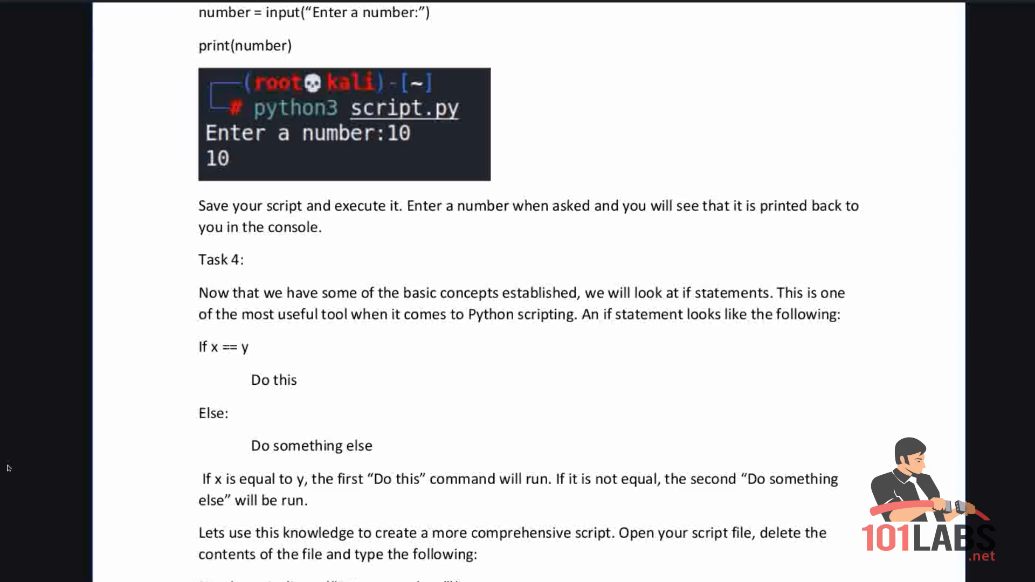
{"action": "mouse_move", "coordinate": [62, 461]}
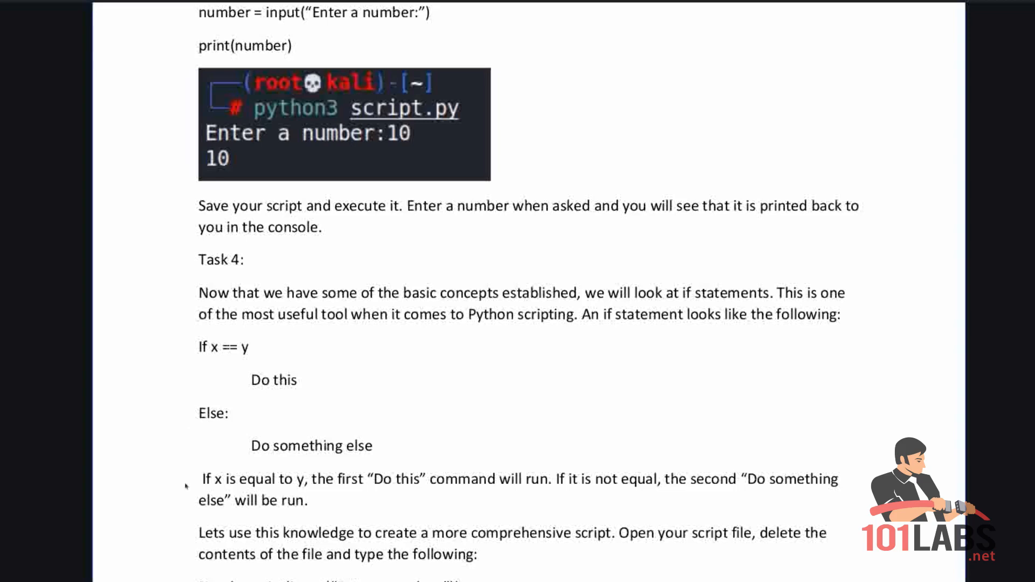
Scroll the lab guide down to Task 4's int(input()) if/elif/else example script.
{"action": "scroll", "scroll_direction": "down", "scroll_amount": 3}
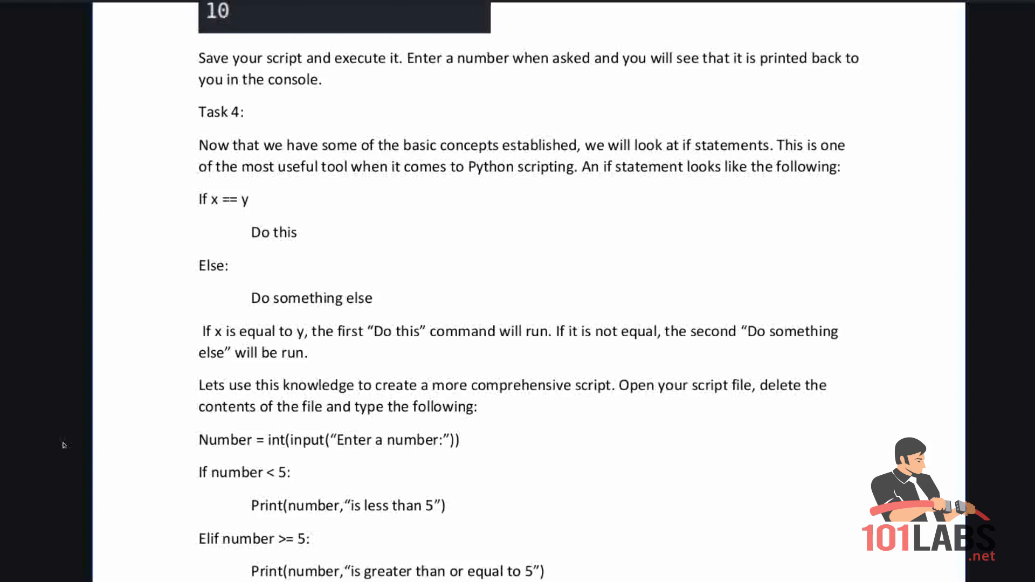
{"action": "scroll", "scroll_direction": "down", "scroll_amount": 3}
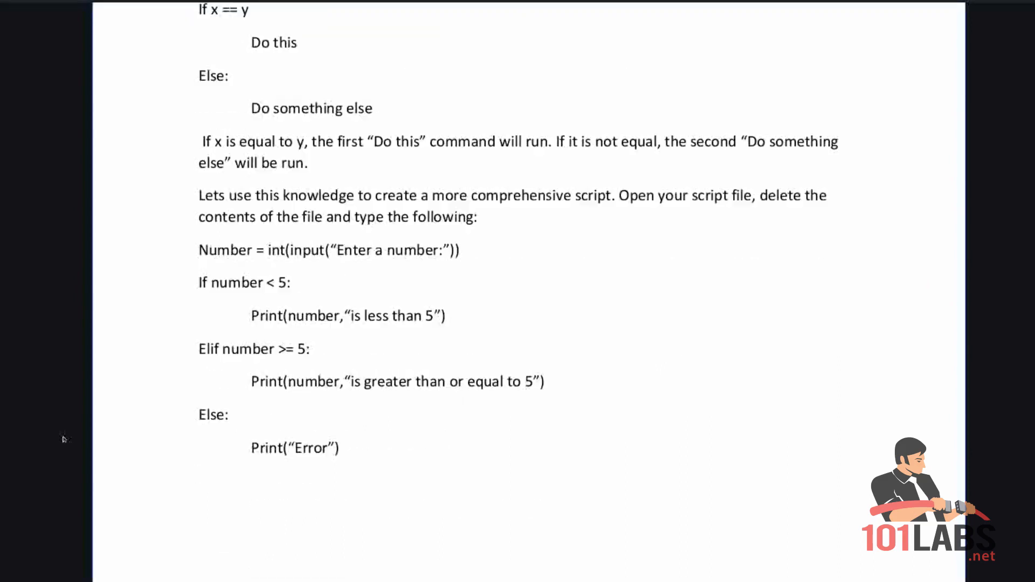
{"action": "scroll", "scroll_direction": "down", "scroll_amount": 3}
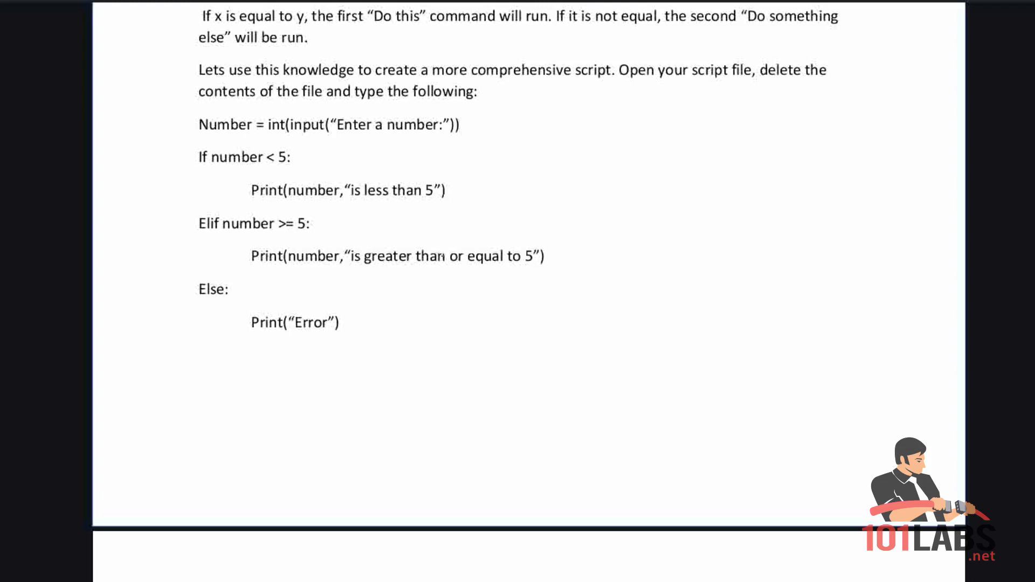
{"action": "mouse_move", "coordinate": [127, 342]}
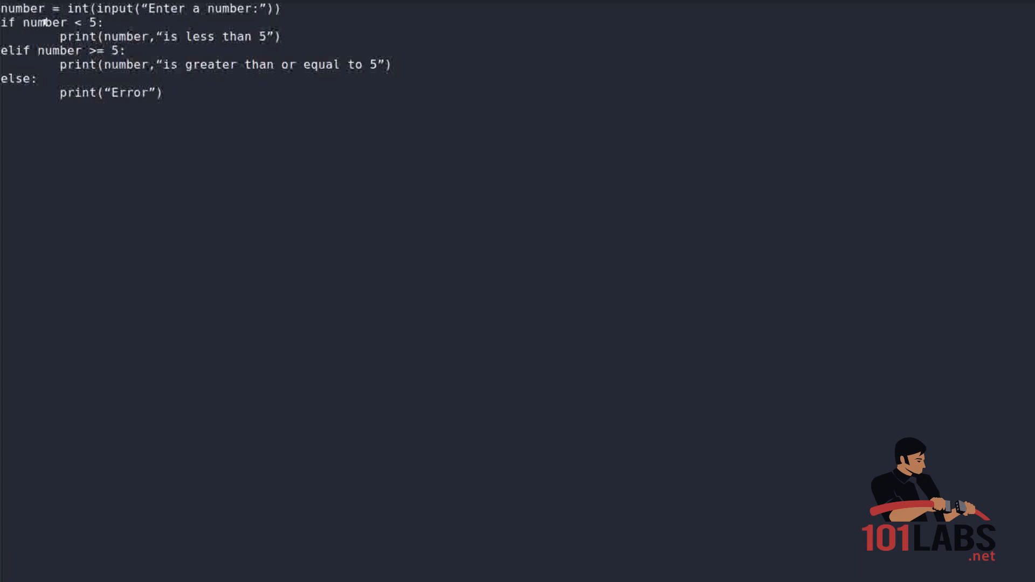
Select the curly-quoted text at the top of the script to correct its quotation marks.
{"action": "double_click", "coordinate": [82, 25]}
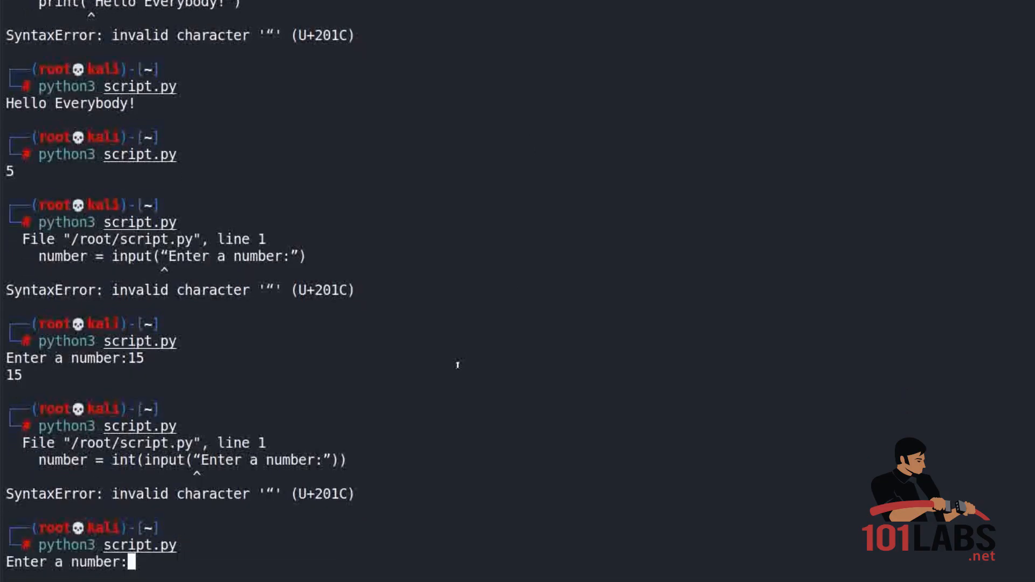
Test the comparison script with 2 (less than 5) and then 8 (greater than or equal to 5).
{"action": "type", "text": "2"}
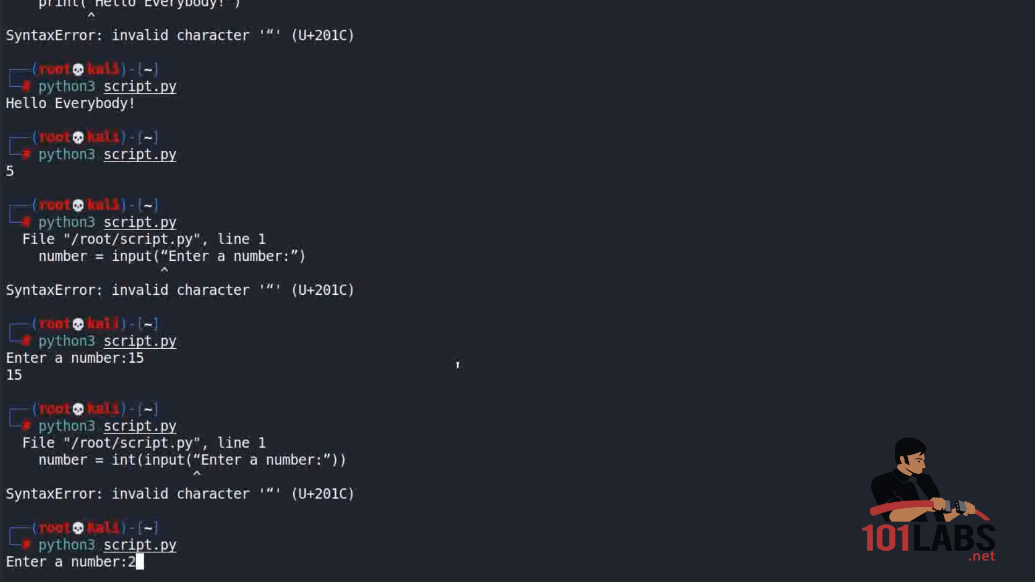
{"action": "key", "text": "Return"}
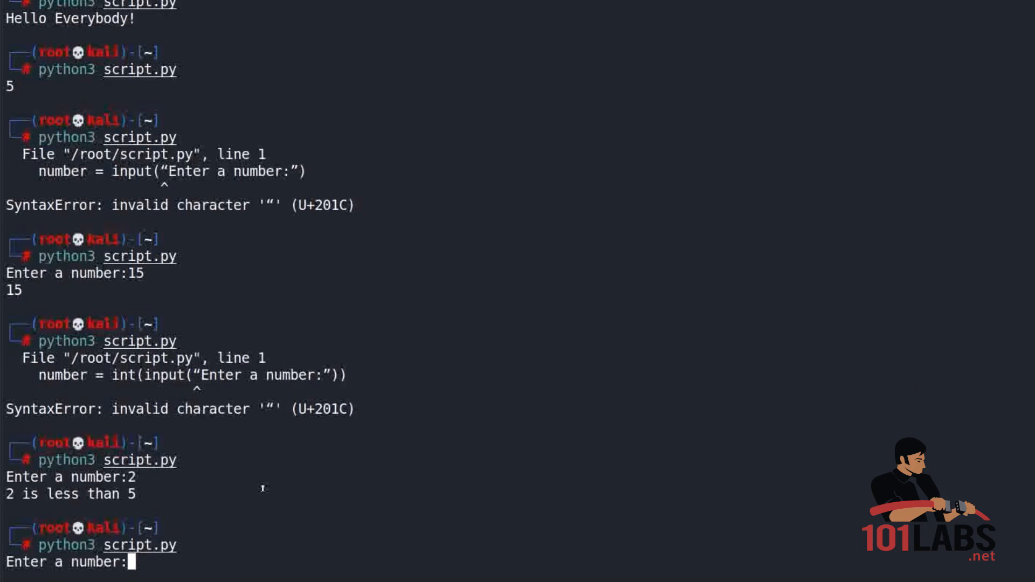
{"action": "type", "text": "8"}
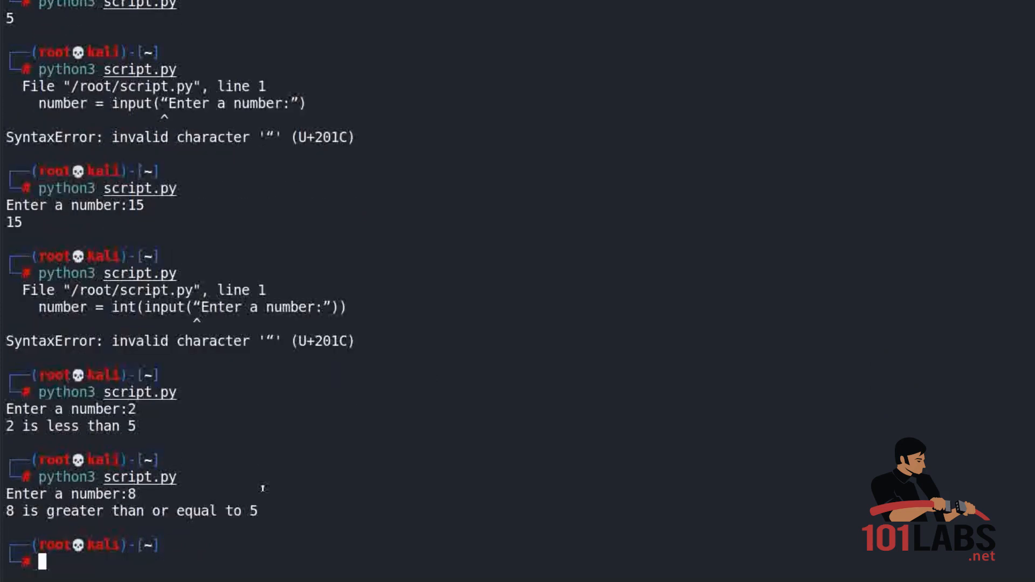
{"action": "mouse_move", "coordinate": [328, 424]}
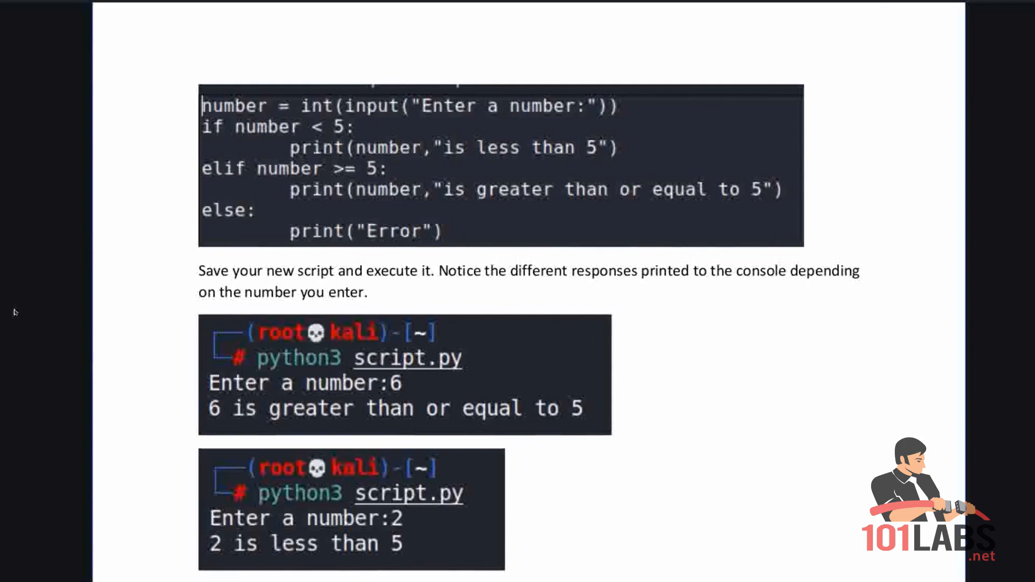
Scroll the lab guide down to the sample console outputs for inputs 6 and 2.
{"action": "scroll", "scroll_direction": "down", "scroll_amount": 3}
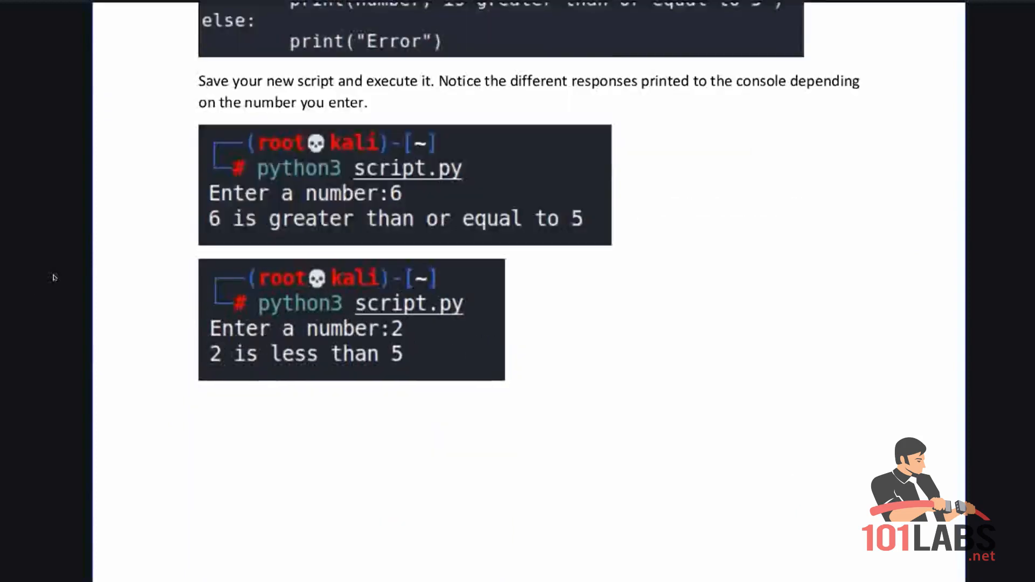
{"action": "scroll", "scroll_direction": "down", "scroll_amount": 3}
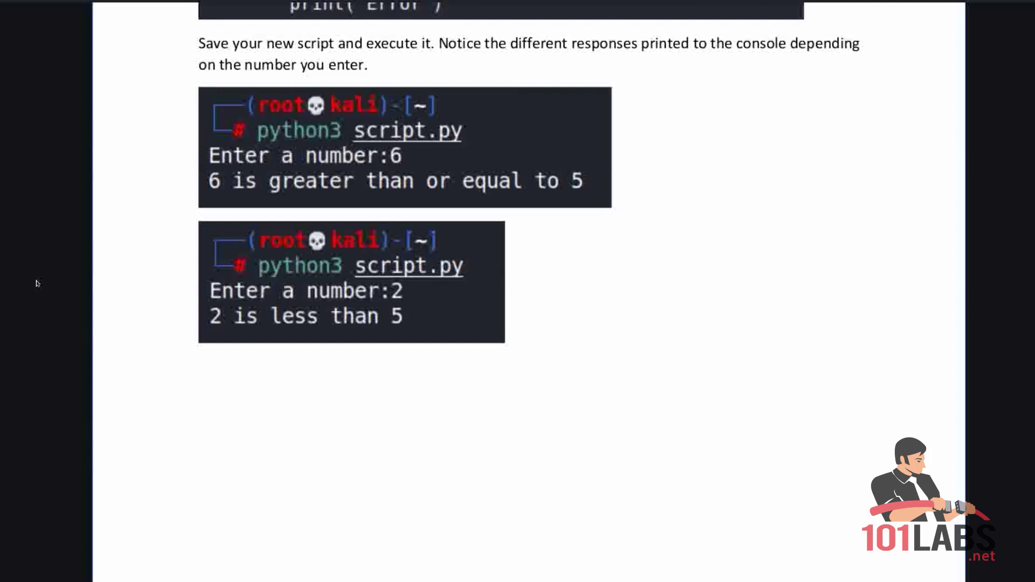